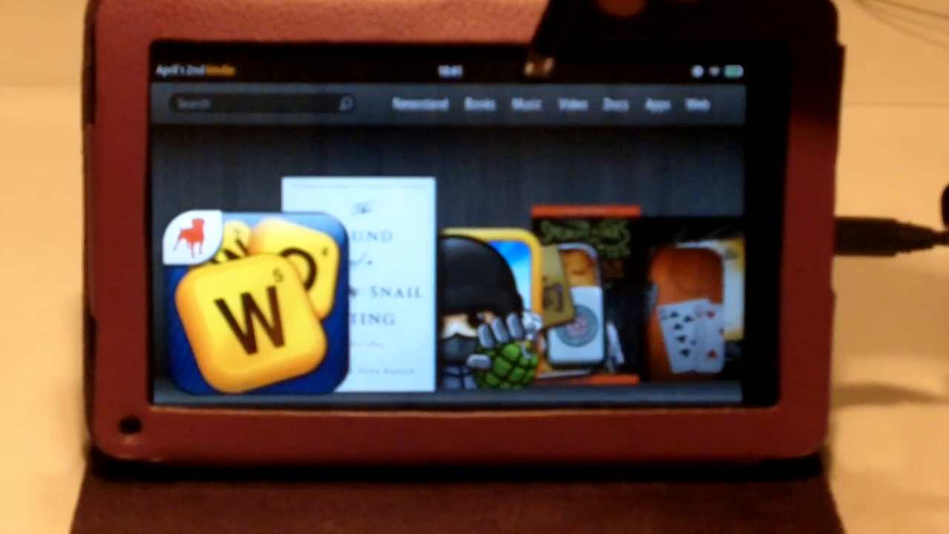
Launch Music from the home screen to list the one on-device album of 11 songs
{"action": "left_click", "coordinate": [525, 103]}
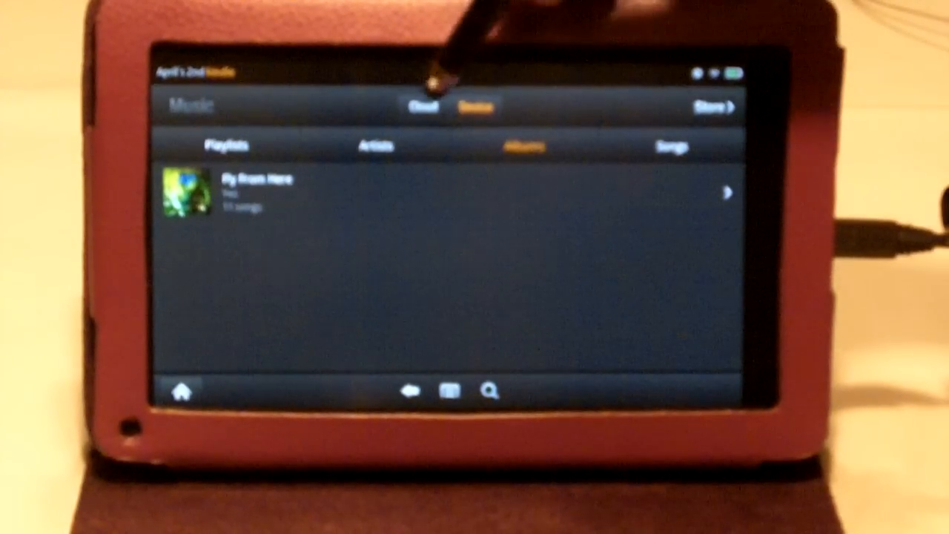
Switch the library to Cloud and scroll the sampler albums alongside Fly From Here
{"action": "left_click", "coordinate": [423, 106]}
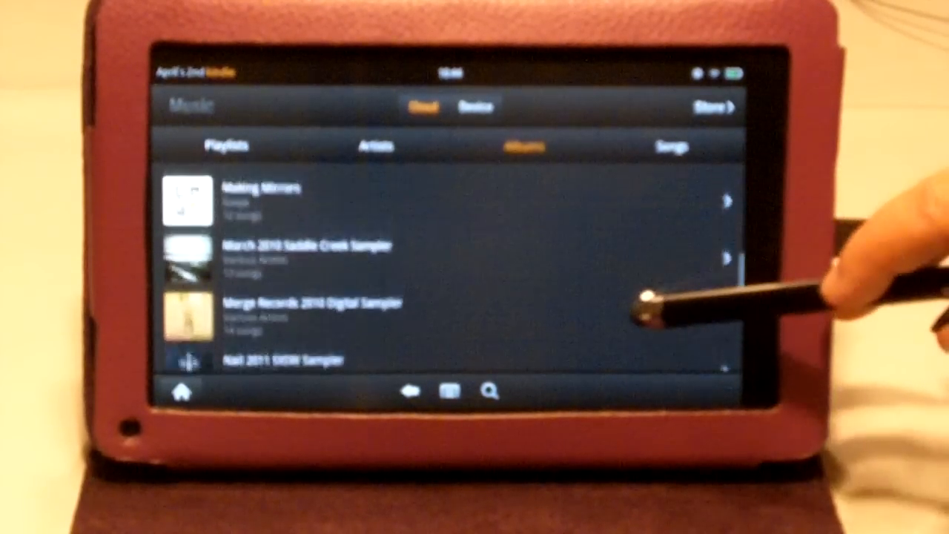
{"action": "scroll", "scroll_direction": "down", "scroll_amount": 3}
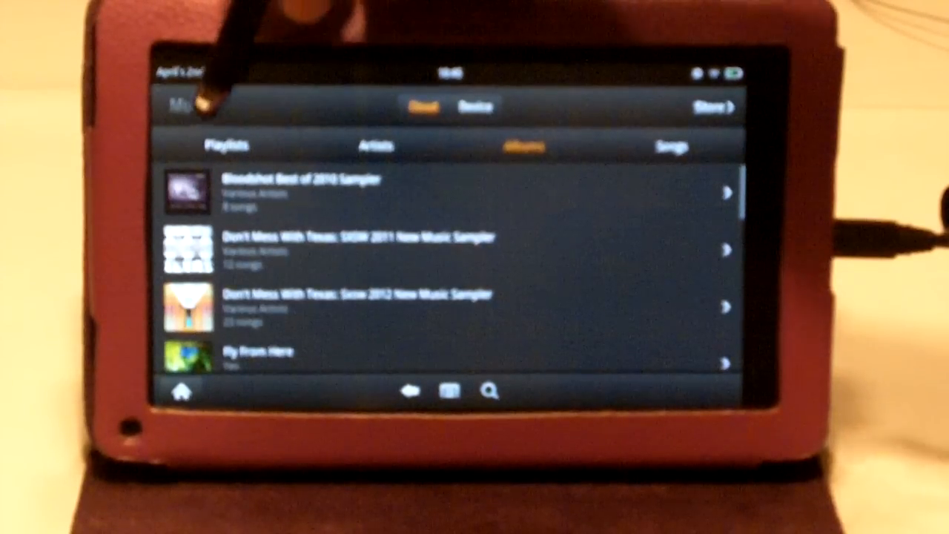
Open Playlists, glance at Device, then return to the Cloud playlists
{"action": "left_click", "coordinate": [226, 145]}
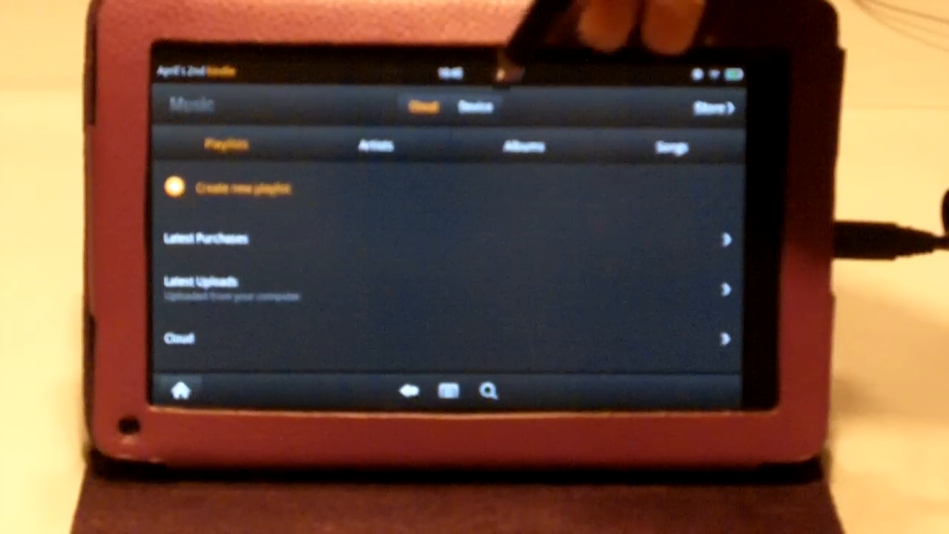
{"action": "left_click", "coordinate": [475, 106]}
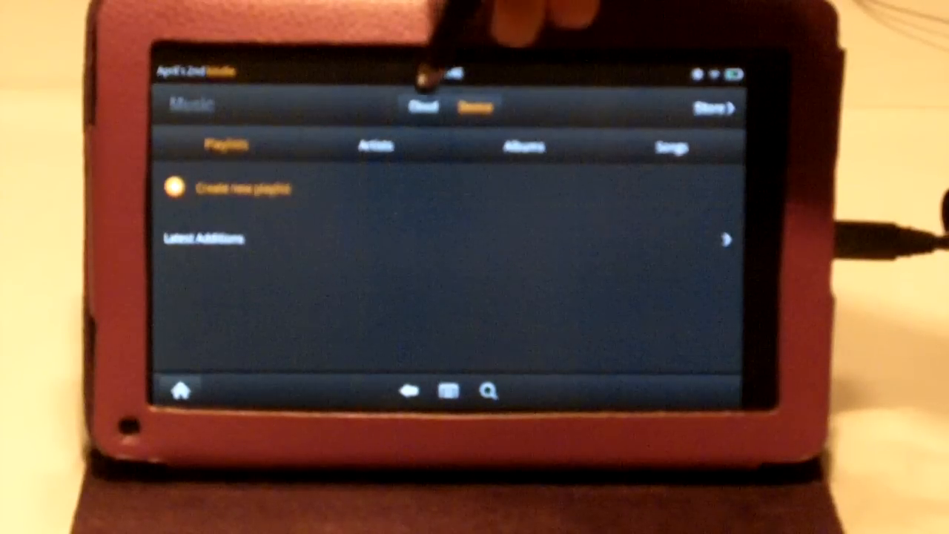
{"action": "left_click", "coordinate": [422, 106]}
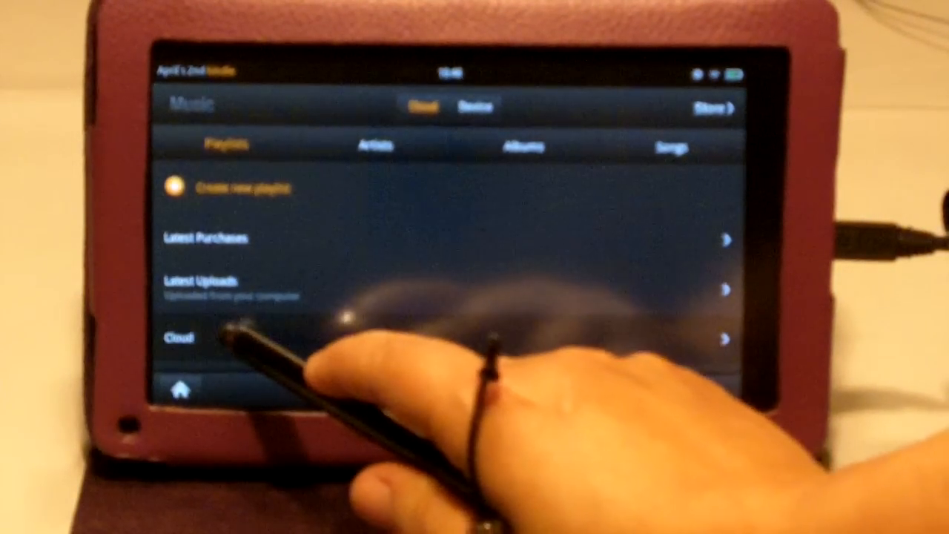
Delete the Cloud playlist from Cloud Drive, bringing up the create-new-playlist prompt
{"action": "left_click", "coordinate": [178, 338]}
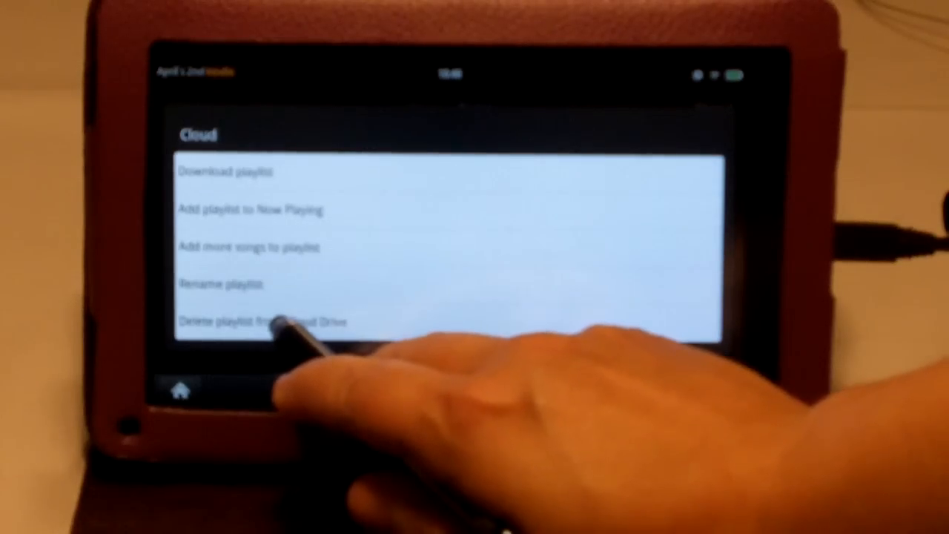
{"action": "left_click", "coordinate": [263, 321]}
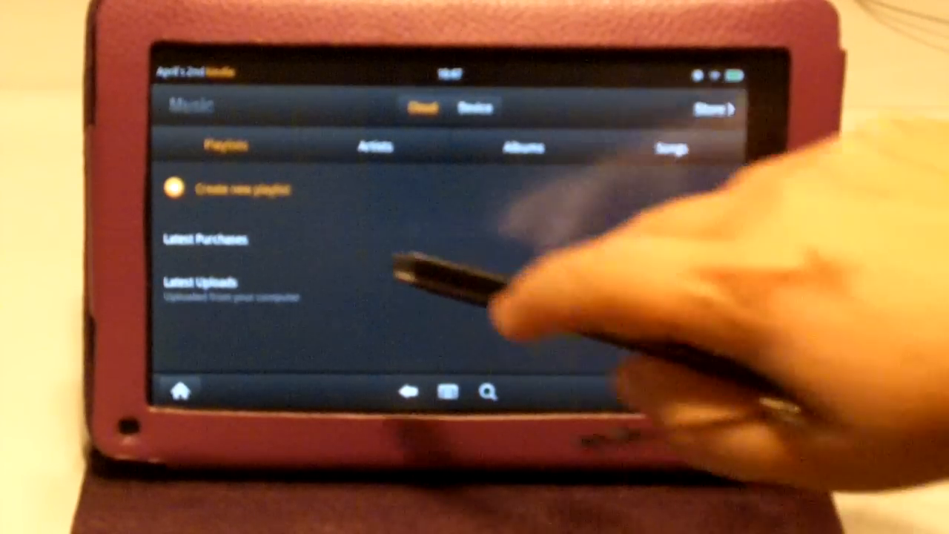
{"action": "left_click", "coordinate": [245, 188]}
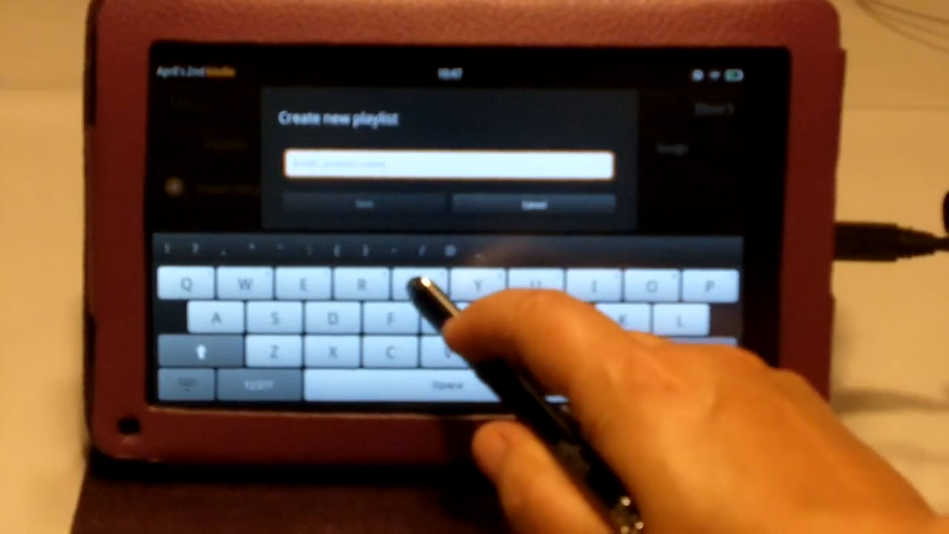
Name the new playlist 'Test' and save it
{"action": "type", "text": "Test"}
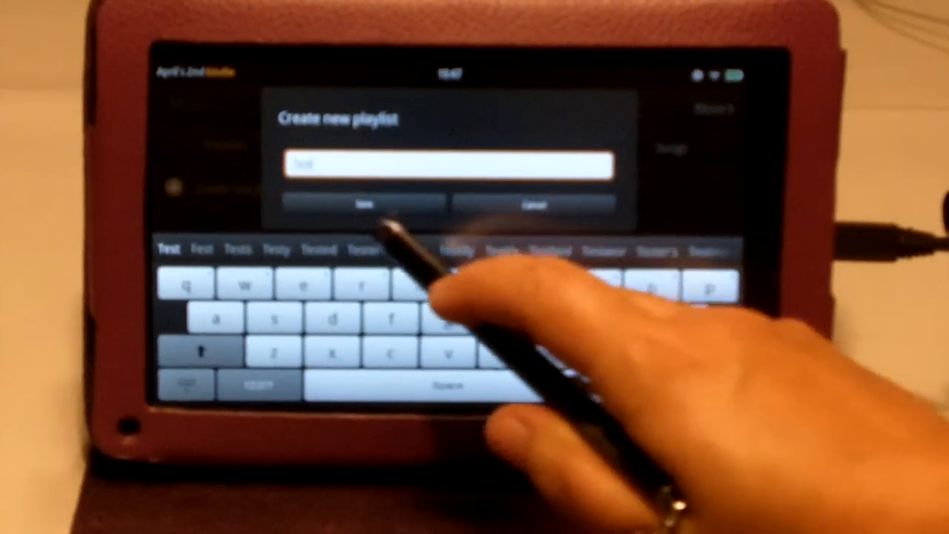
{"action": "left_click", "coordinate": [363, 205]}
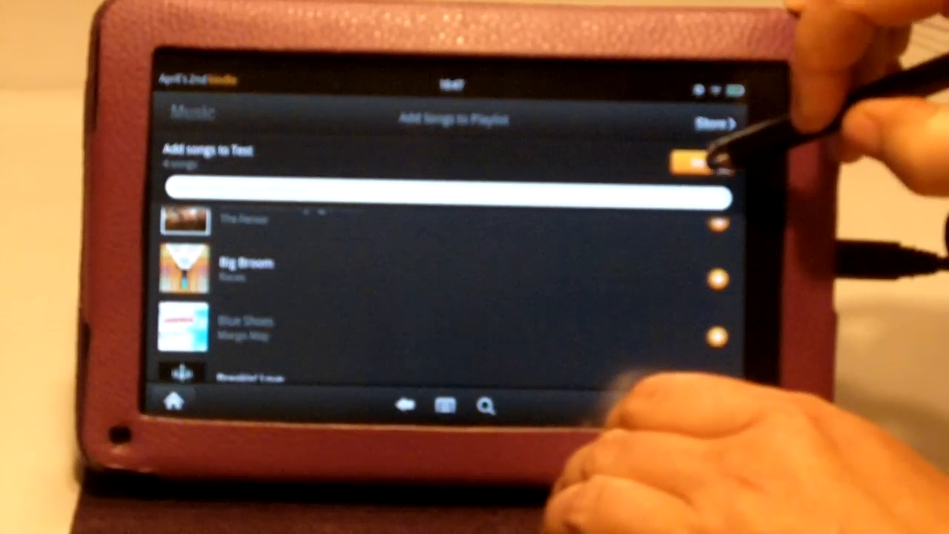
Close the add-songs screen to show Test's tracks: Ace, Airport Surroundings, Beautifully
{"action": "left_click", "coordinate": [701, 160]}
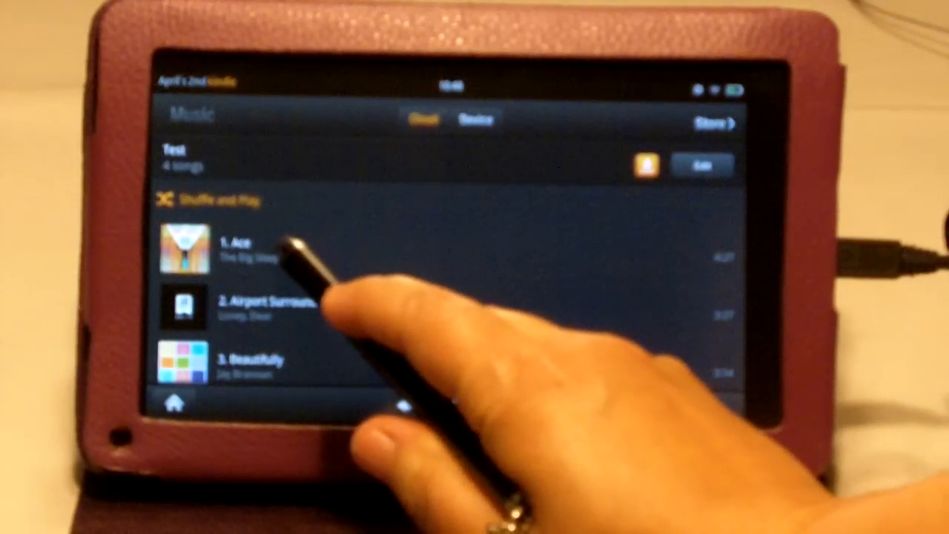
Play Ace from the Test playlist on the Now Playing screen
{"action": "left_click", "coordinate": [233, 248]}
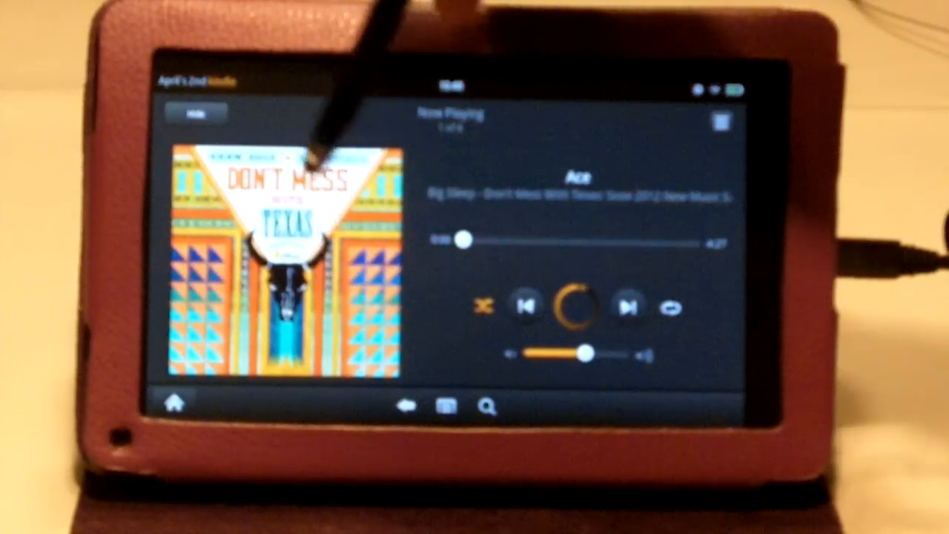
{"action": "left_click", "coordinate": [578, 306]}
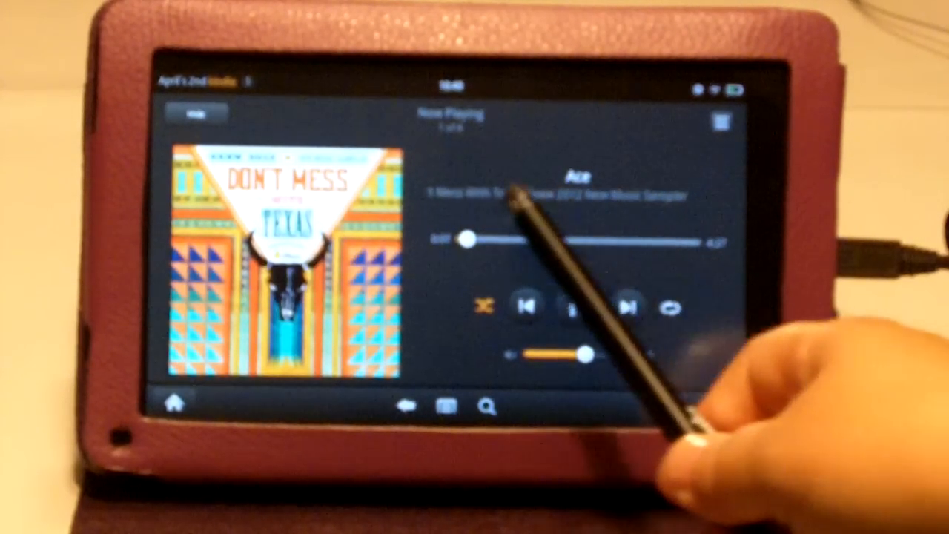
{"action": "left_click", "coordinate": [577, 306]}
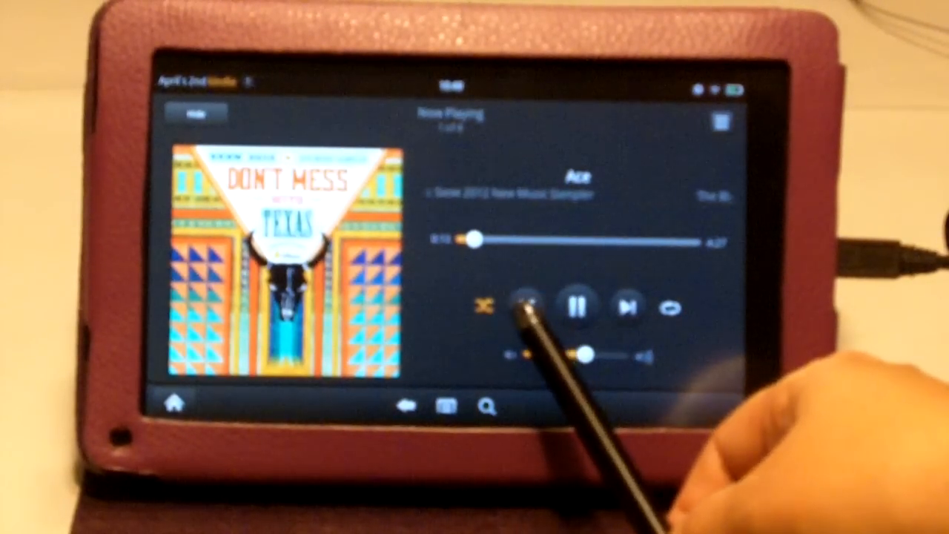
{"action": "left_click", "coordinate": [578, 305]}
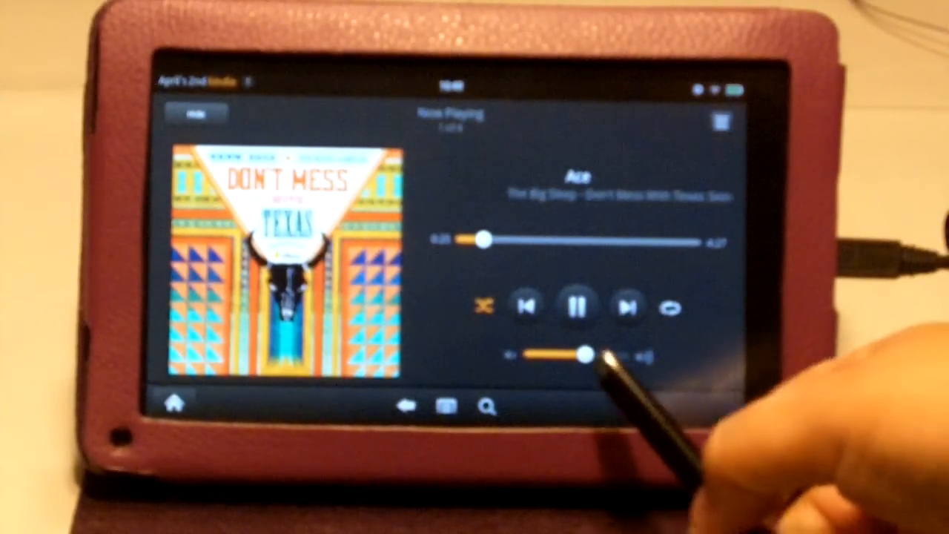
Toggle playback, then drag the volume slider to nearly full for Blue Shoes
{"action": "left_click", "coordinate": [577, 306]}
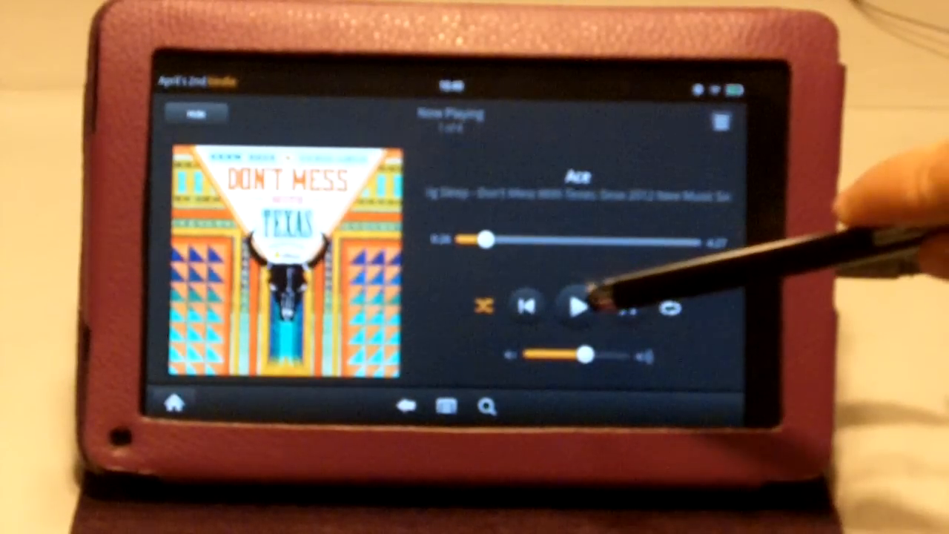
{"action": "left_click", "coordinate": [578, 306]}
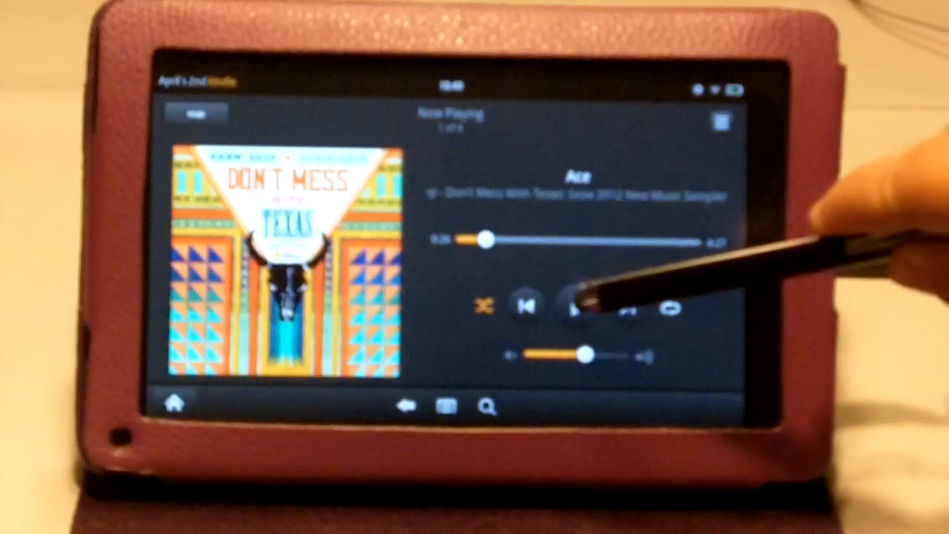
{"action": "left_click", "coordinate": [580, 307]}
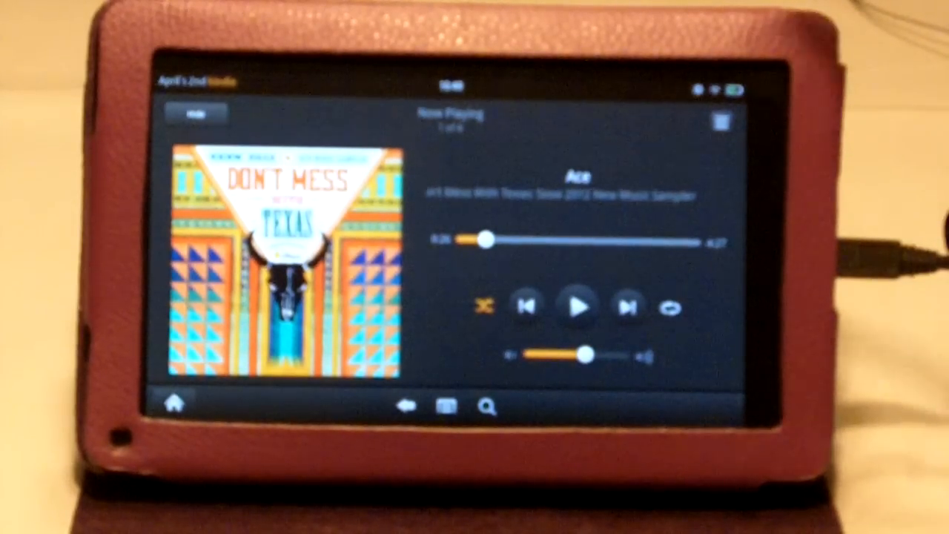
{"action": "left_click", "coordinate": [578, 306]}
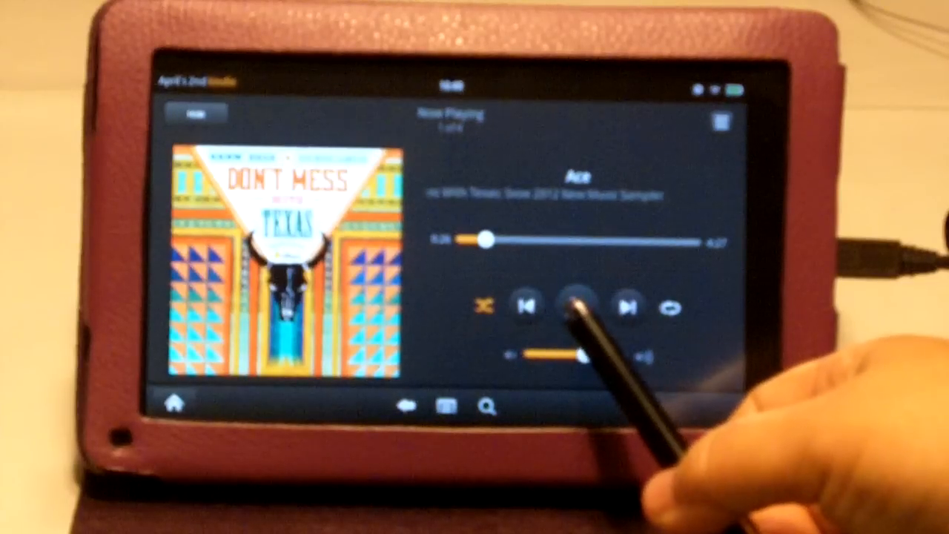
{"action": "left_click", "coordinate": [579, 305]}
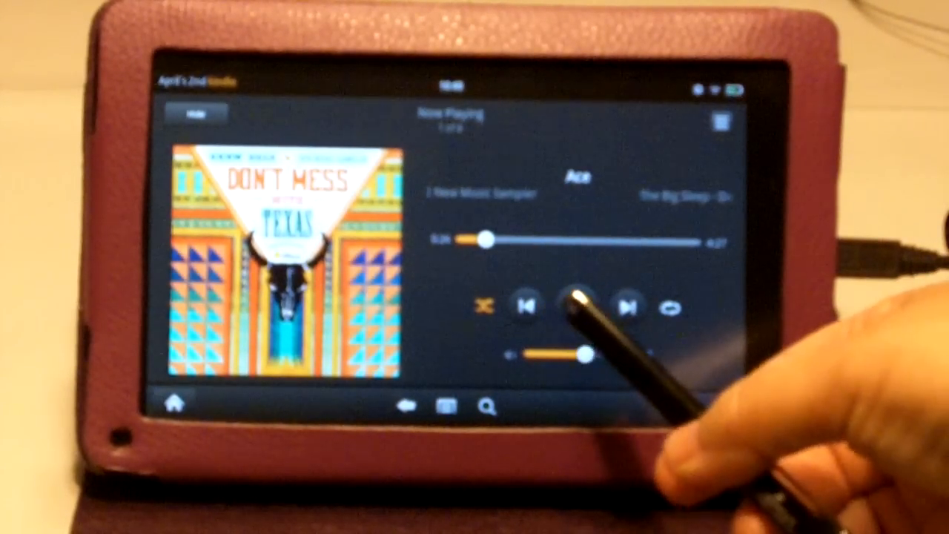
{"action": "left_click", "coordinate": [577, 306]}
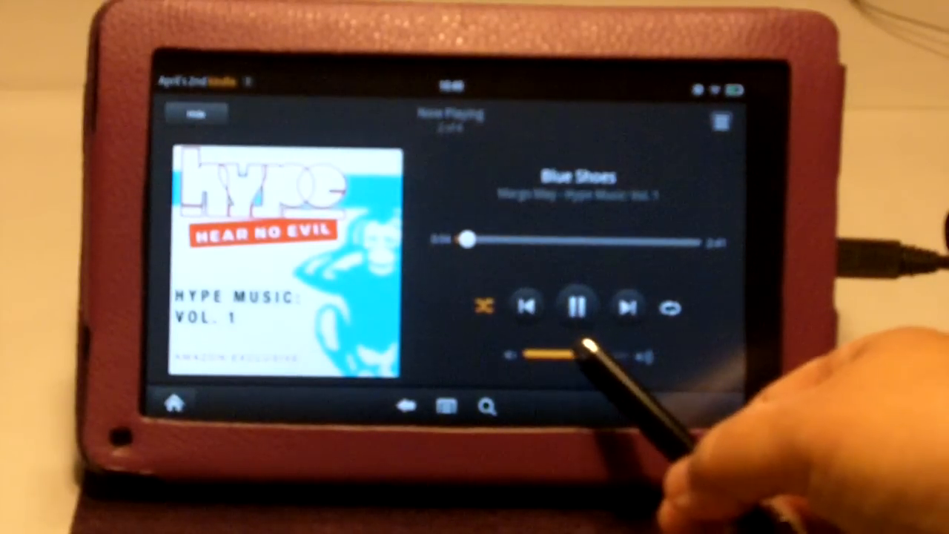
{"action": "left_click_drag", "start_coordinate": [548, 354], "coordinate": [623, 354]}
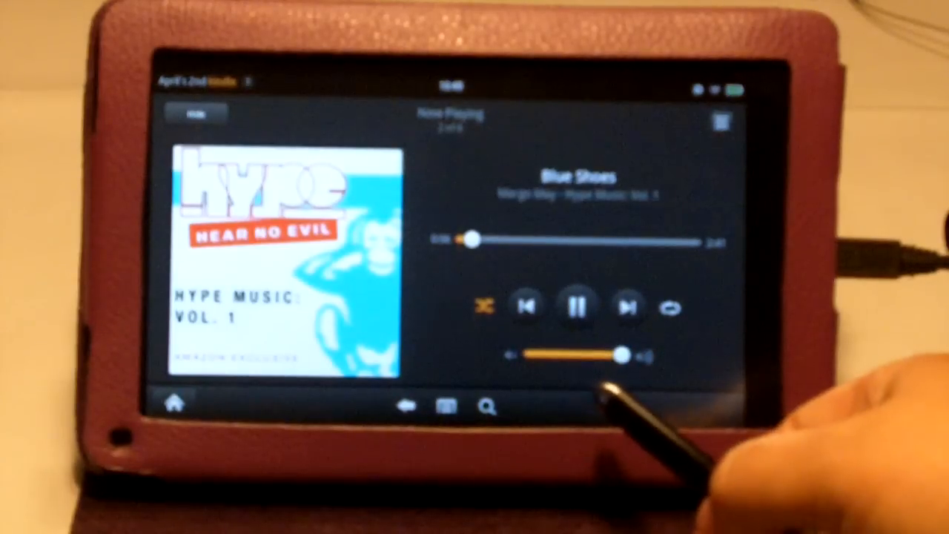
{"action": "left_click_drag", "start_coordinate": [622, 355], "coordinate": [600, 355]}
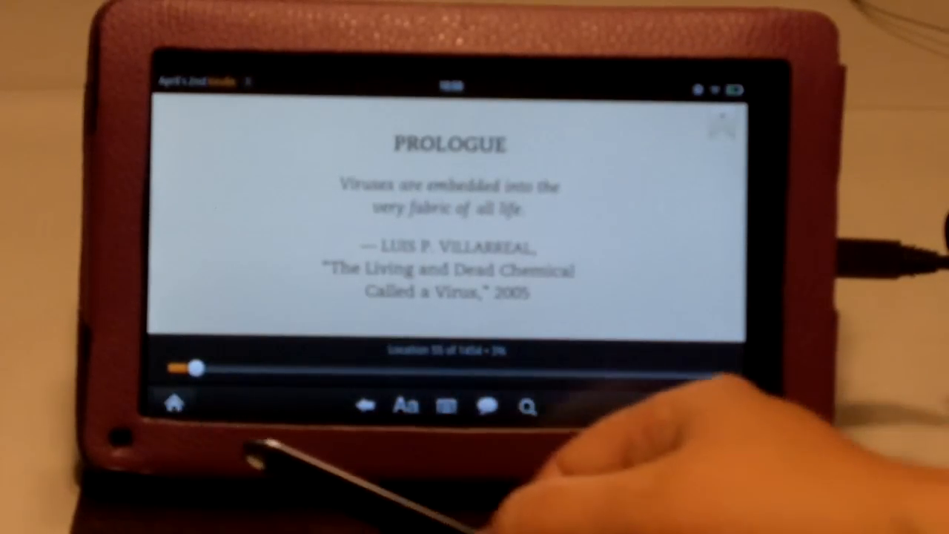
Leave the book's Prologue page to return to another app
{"action": "left_click", "coordinate": [175, 402]}
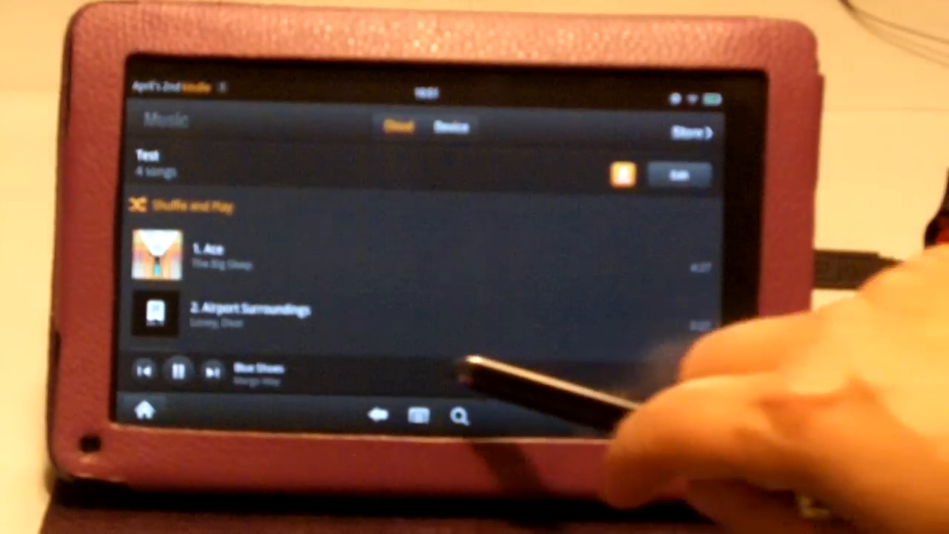
Open Music's settings with claim-code, cache, lock-screen and equalizer options
{"action": "left_click", "coordinate": [257, 375]}
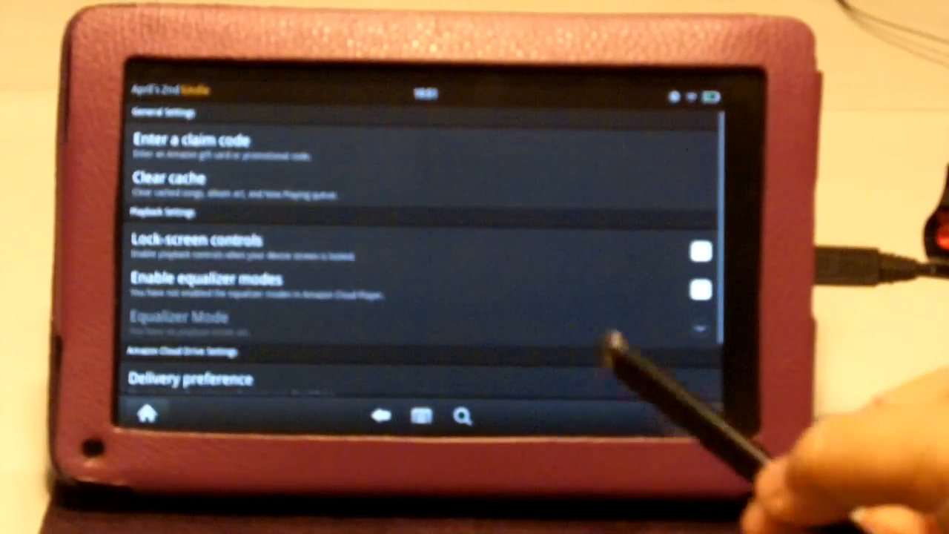
{"action": "left_click", "coordinate": [169, 178]}
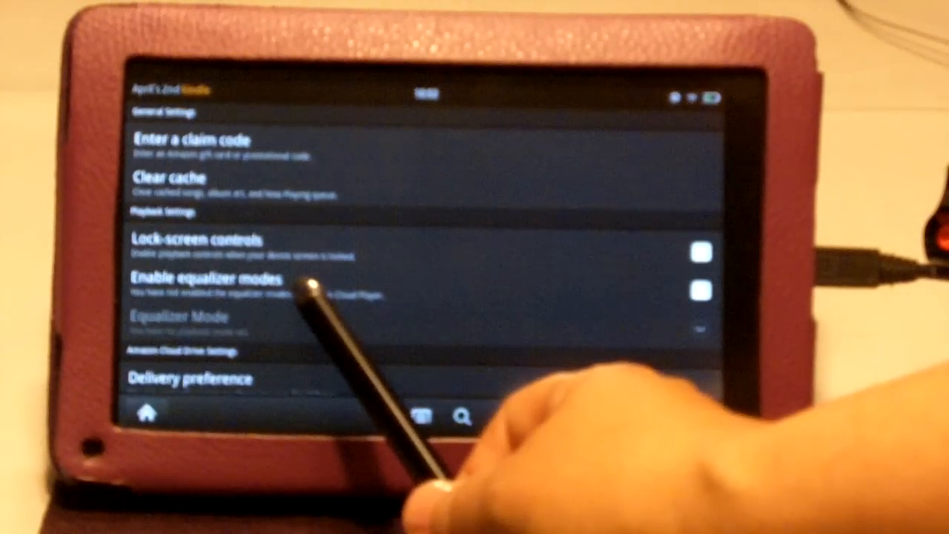
{"action": "left_click", "coordinate": [193, 378]}
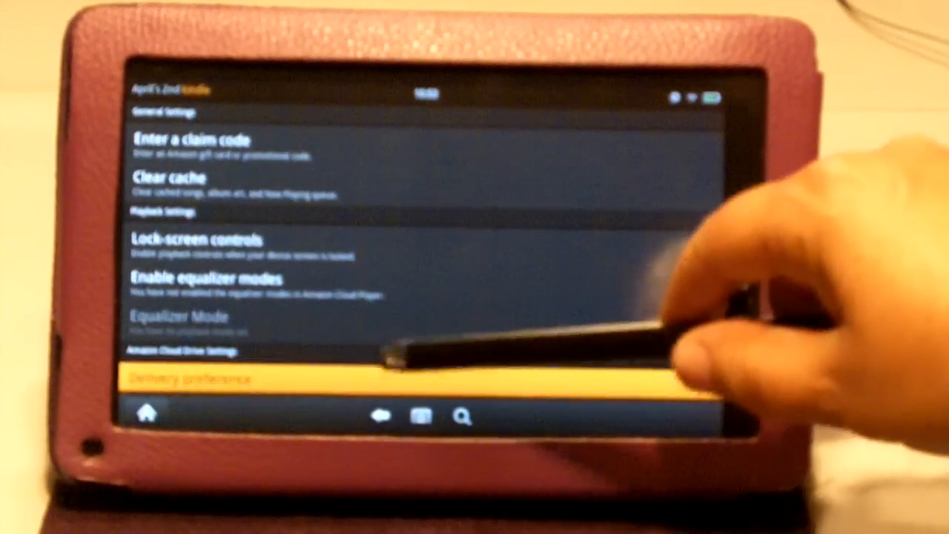
Scroll down the cloud playlists to show Latest Purchases, Latest Uploads and Test
{"action": "scroll", "scroll_direction": "down", "scroll_amount": 3}
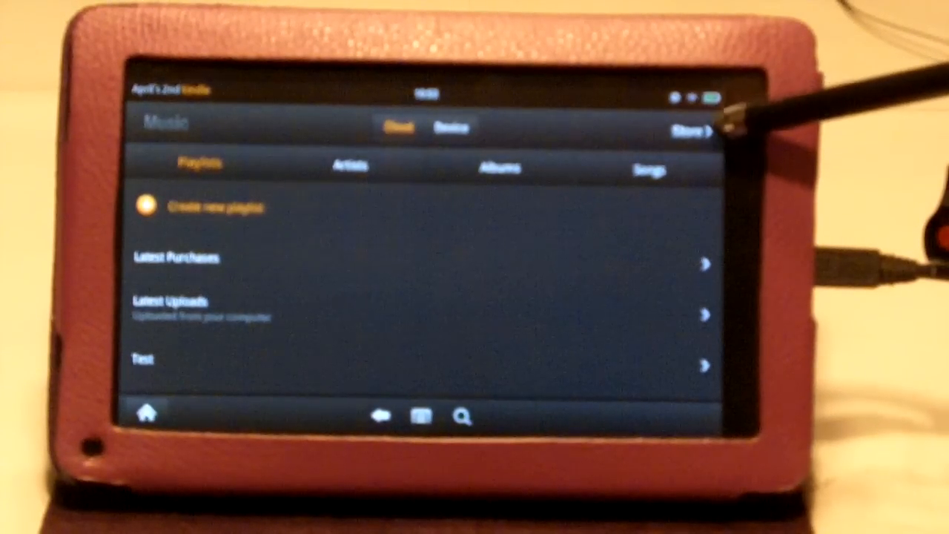
Open the Amazon MP3 Store's Featured page from the Music library
{"action": "left_click", "coordinate": [689, 131]}
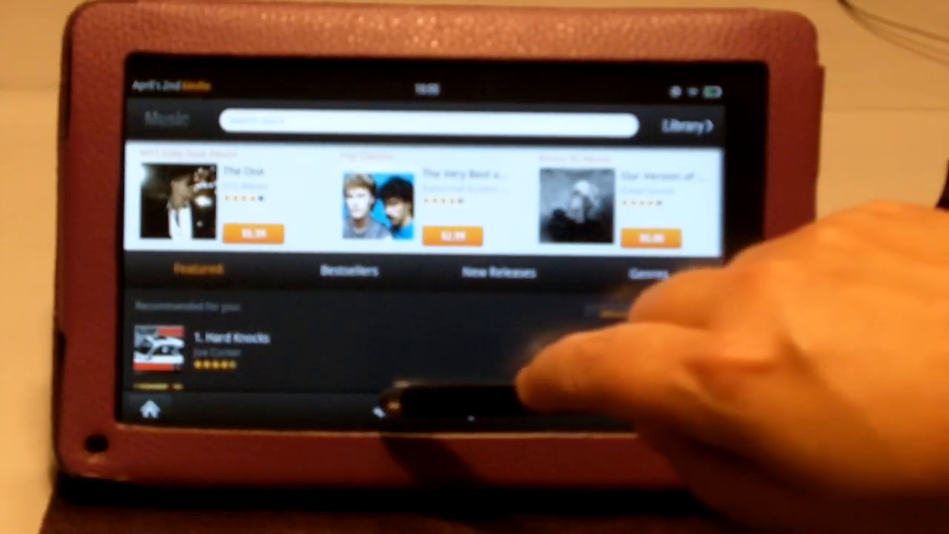
Go back to the music Library, then to the Kindle Fire Home carousel
{"action": "left_click", "coordinate": [686, 125]}
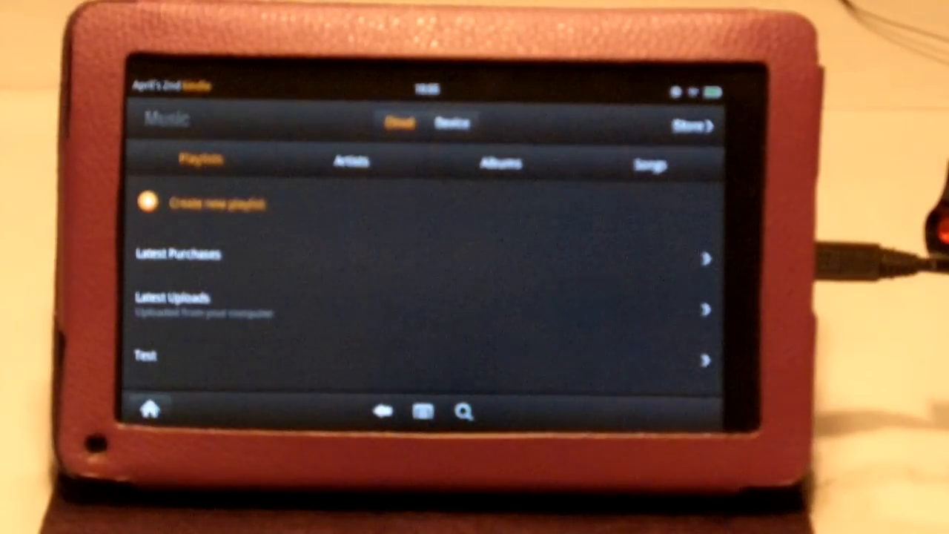
{"action": "left_click", "coordinate": [150, 409]}
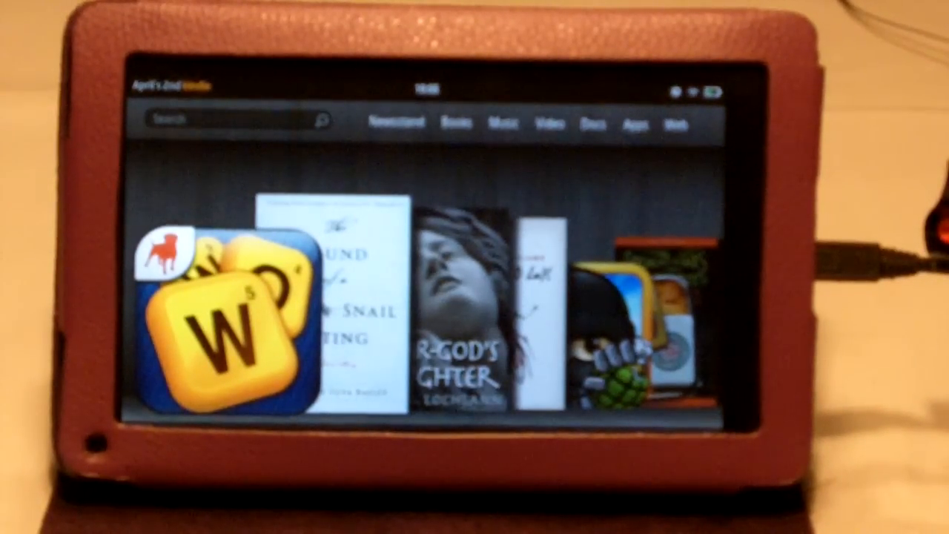